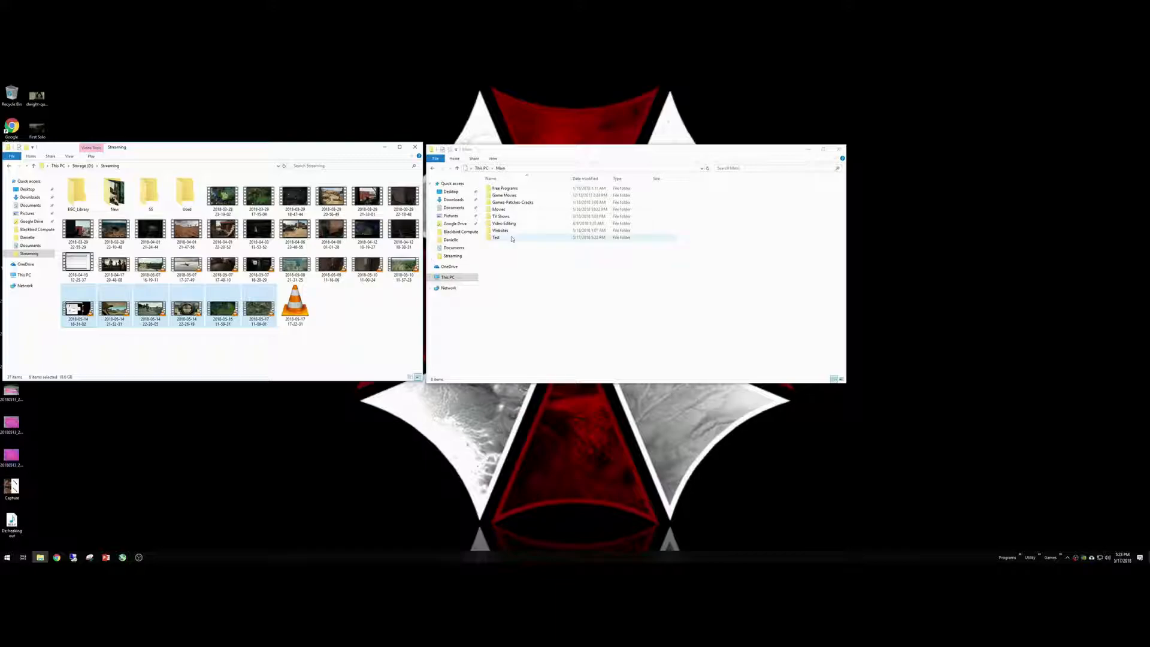
Open the Test folder inside Main to receive the stream recordings.
double_click(497, 237)
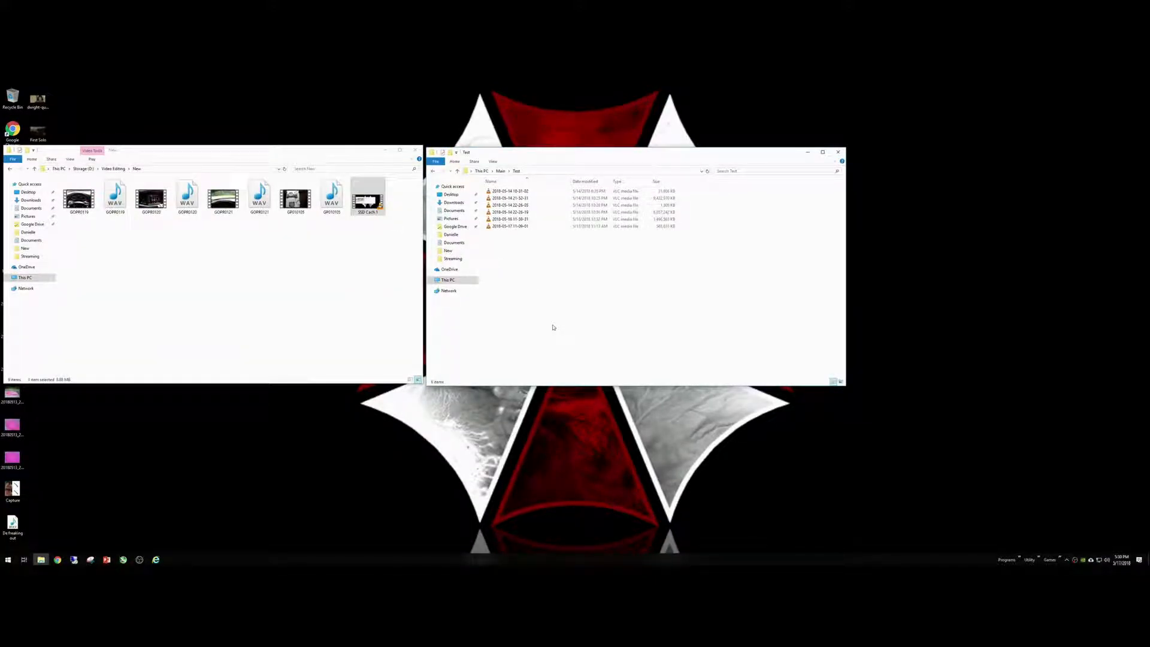
mouse_move(602, 412)
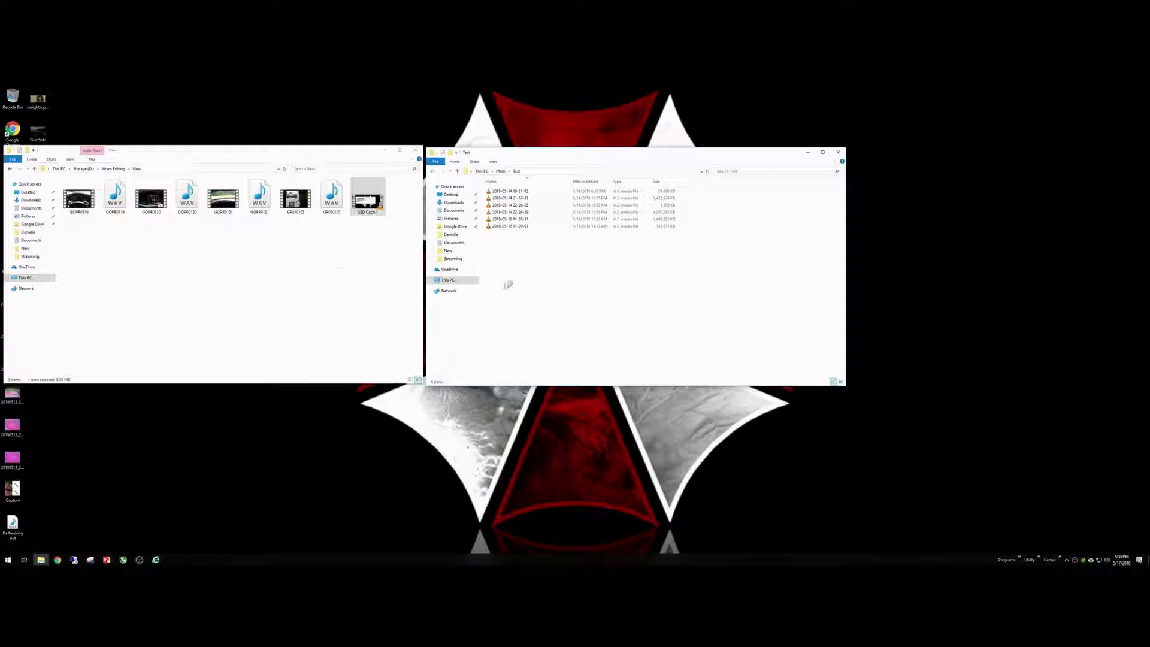
mouse_move(542, 285)
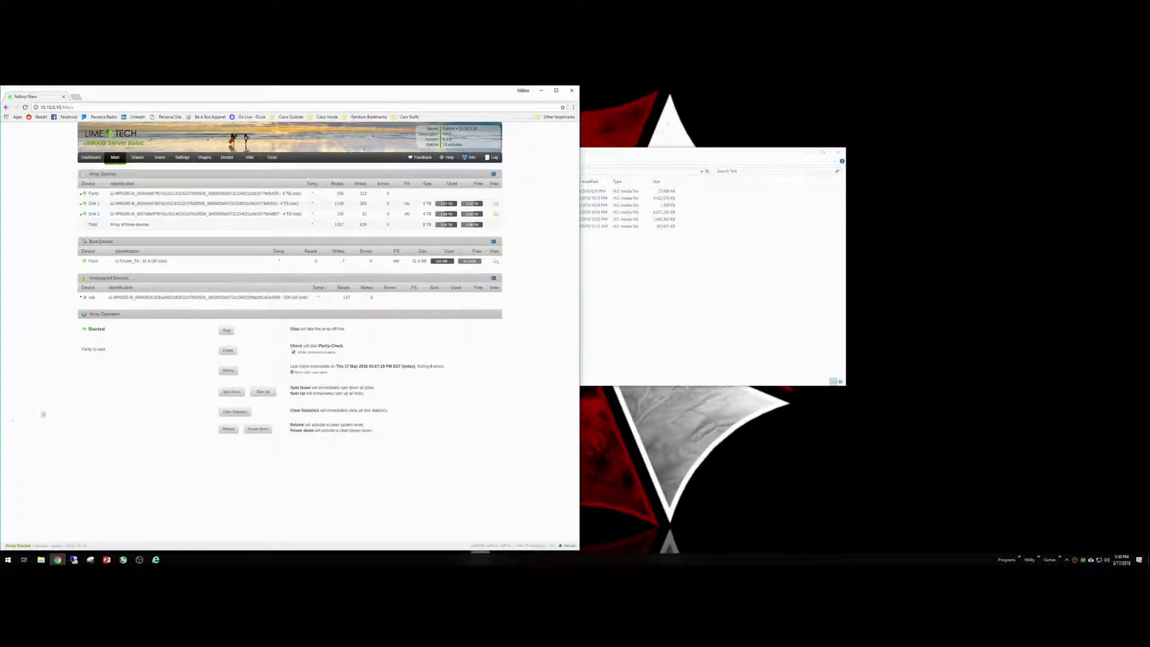
mouse_move(222, 309)
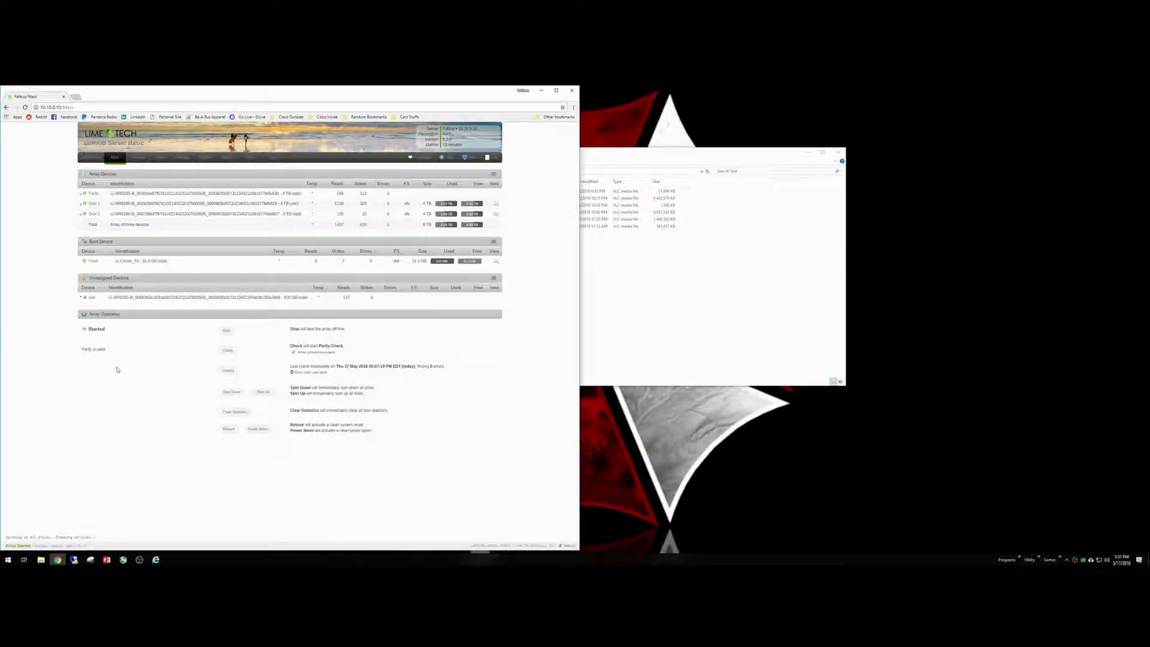
Assign the 500 GB SSD to the Cache device slot.
left_click(226, 330)
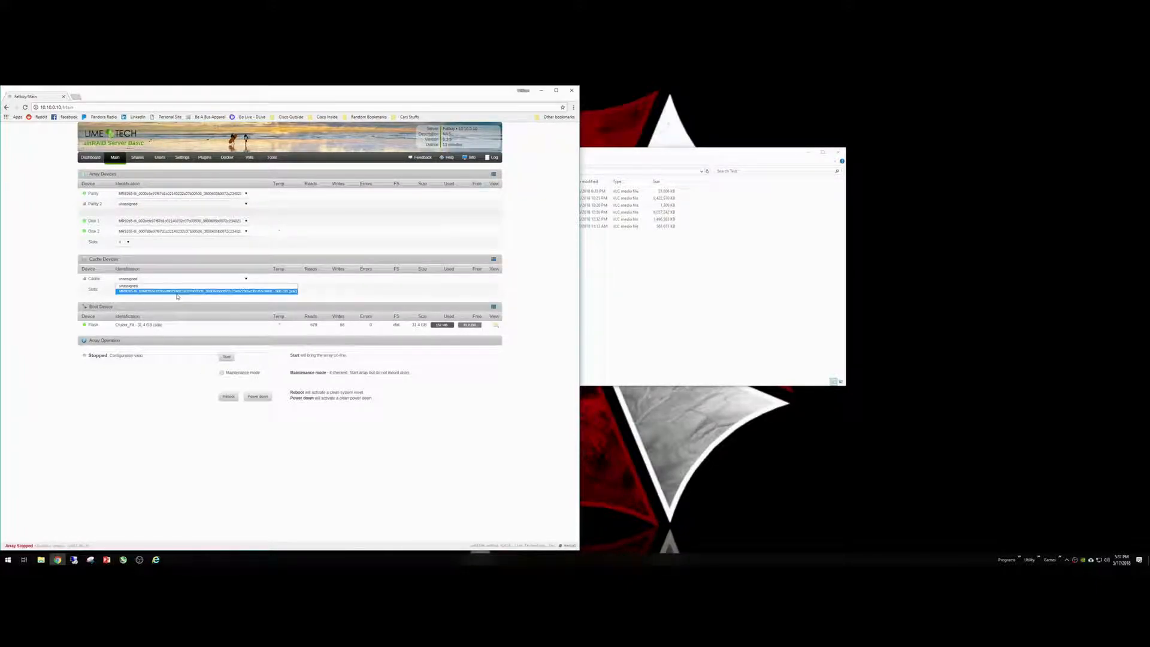
left_click(207, 290)
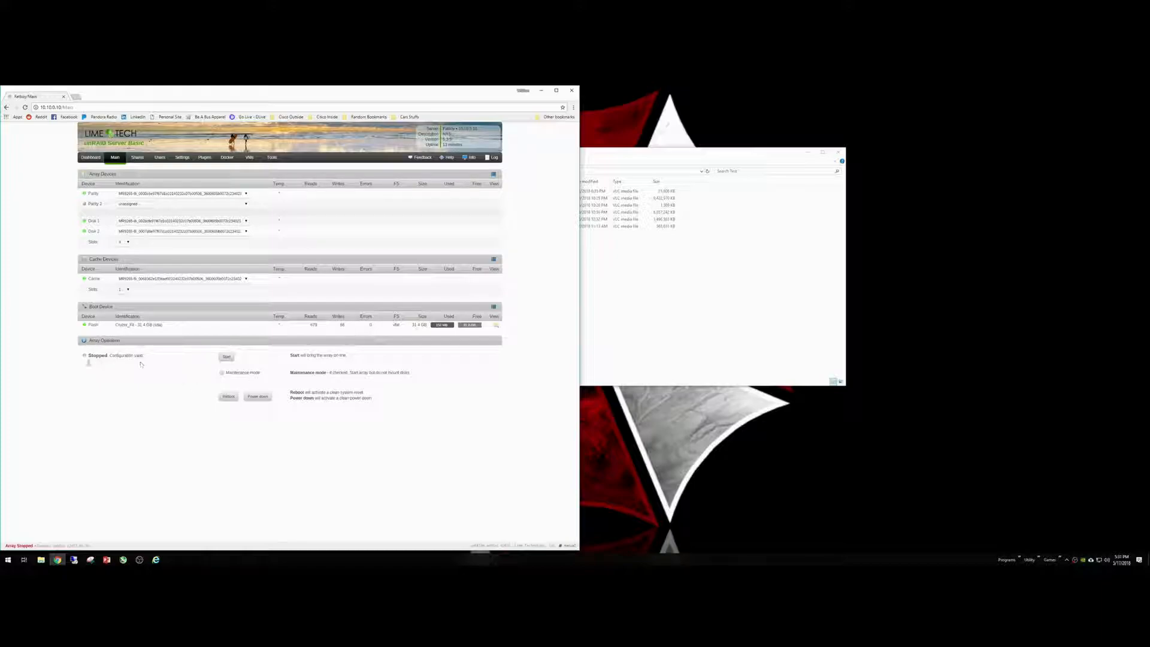
Start the array to format the new 500 GB cache SSD.
left_click(225, 357)
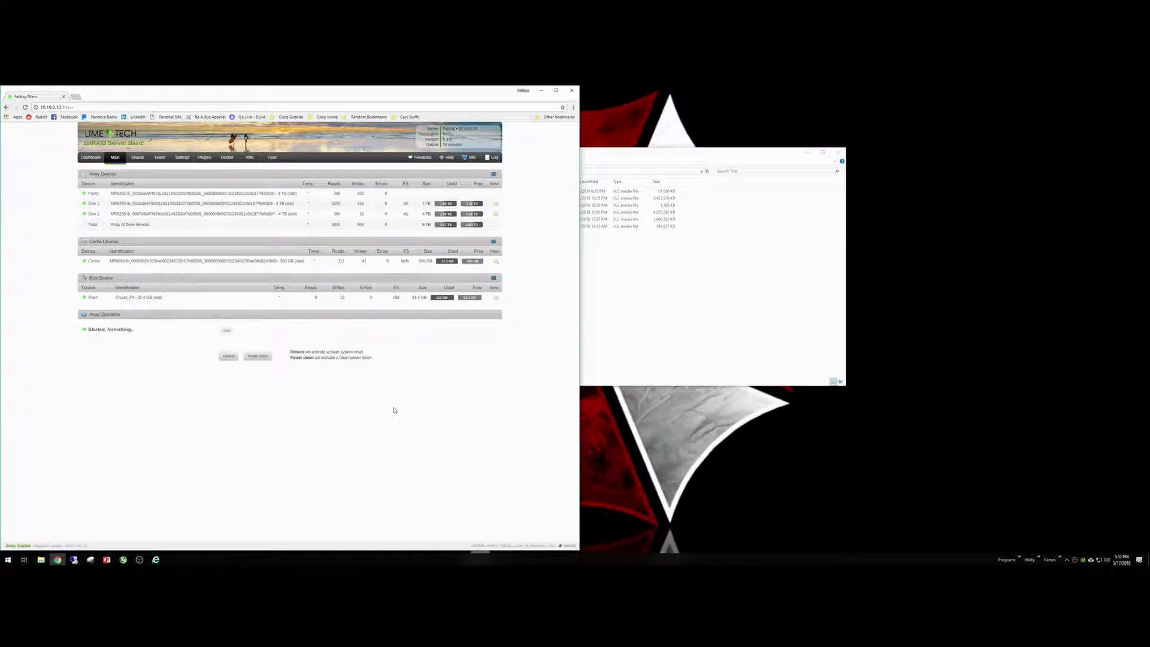
mouse_move(84, 260)
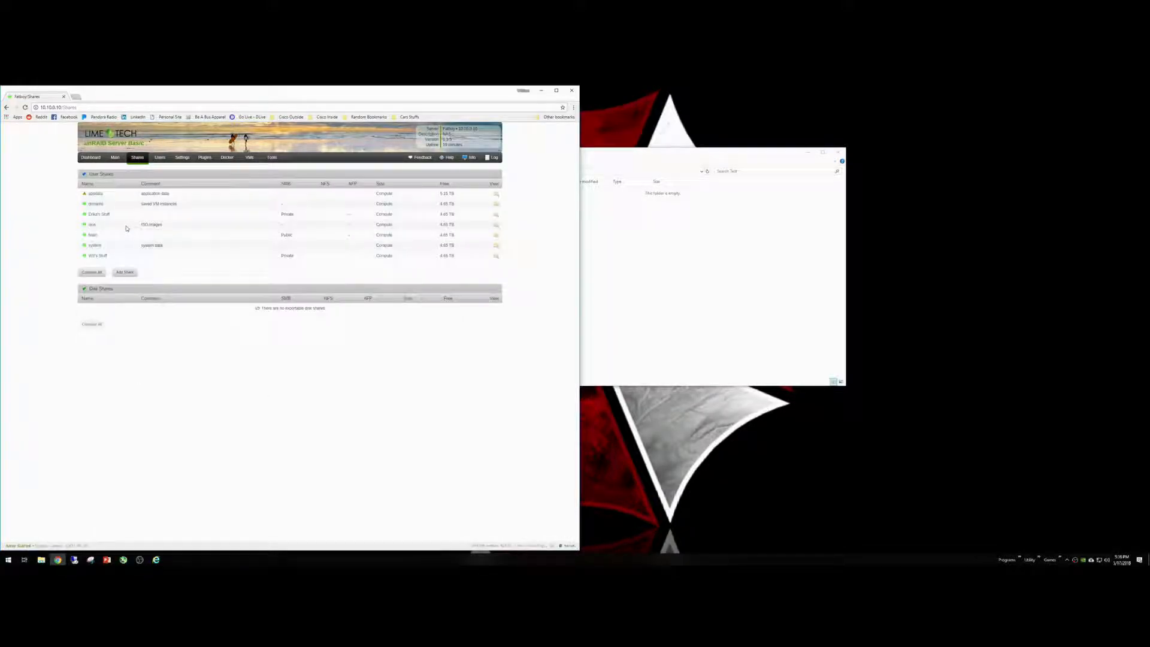
left_click(97, 255)
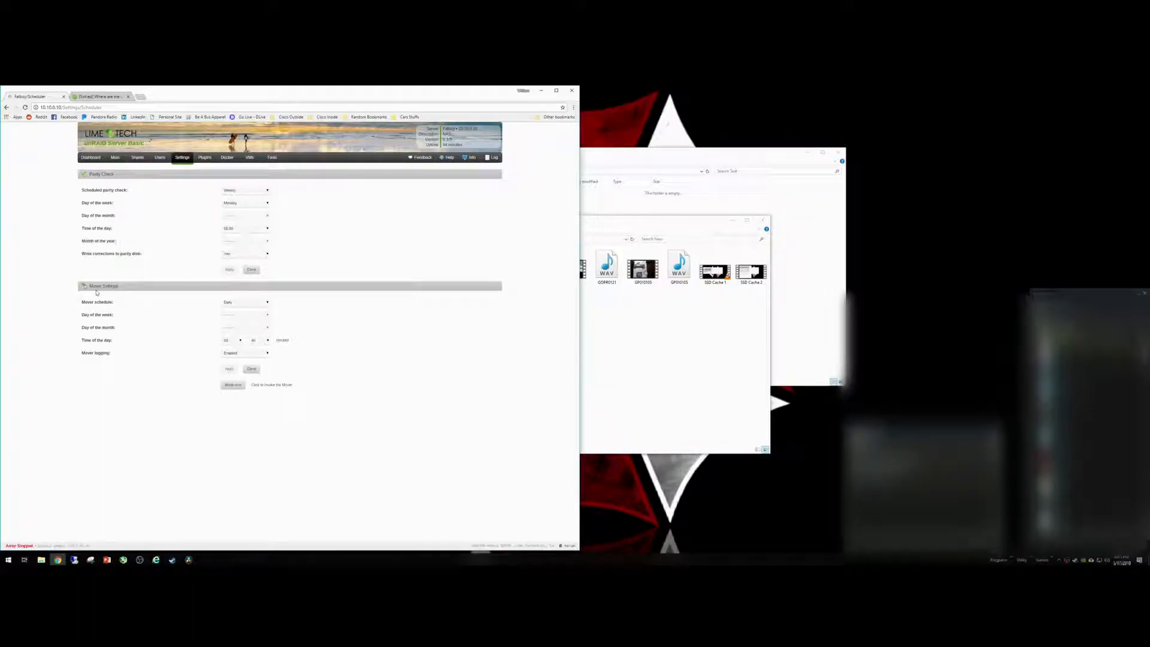
Review the Mover schedule options and leave it set to Daily.
left_click(267, 301)
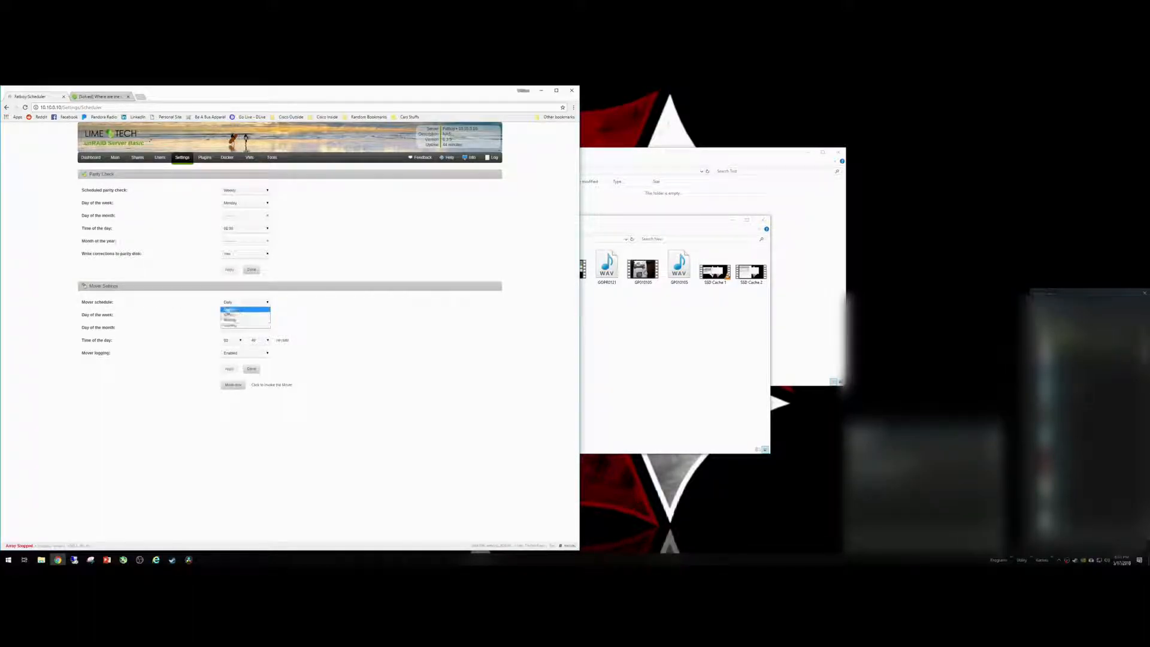
left_click(246, 301)
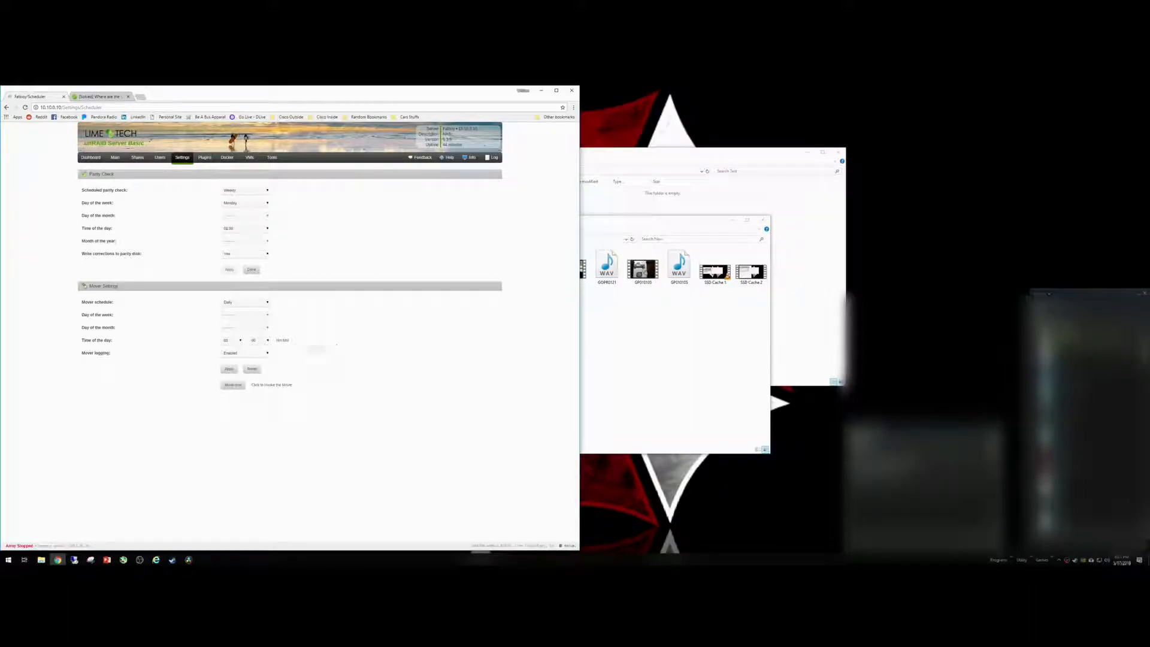